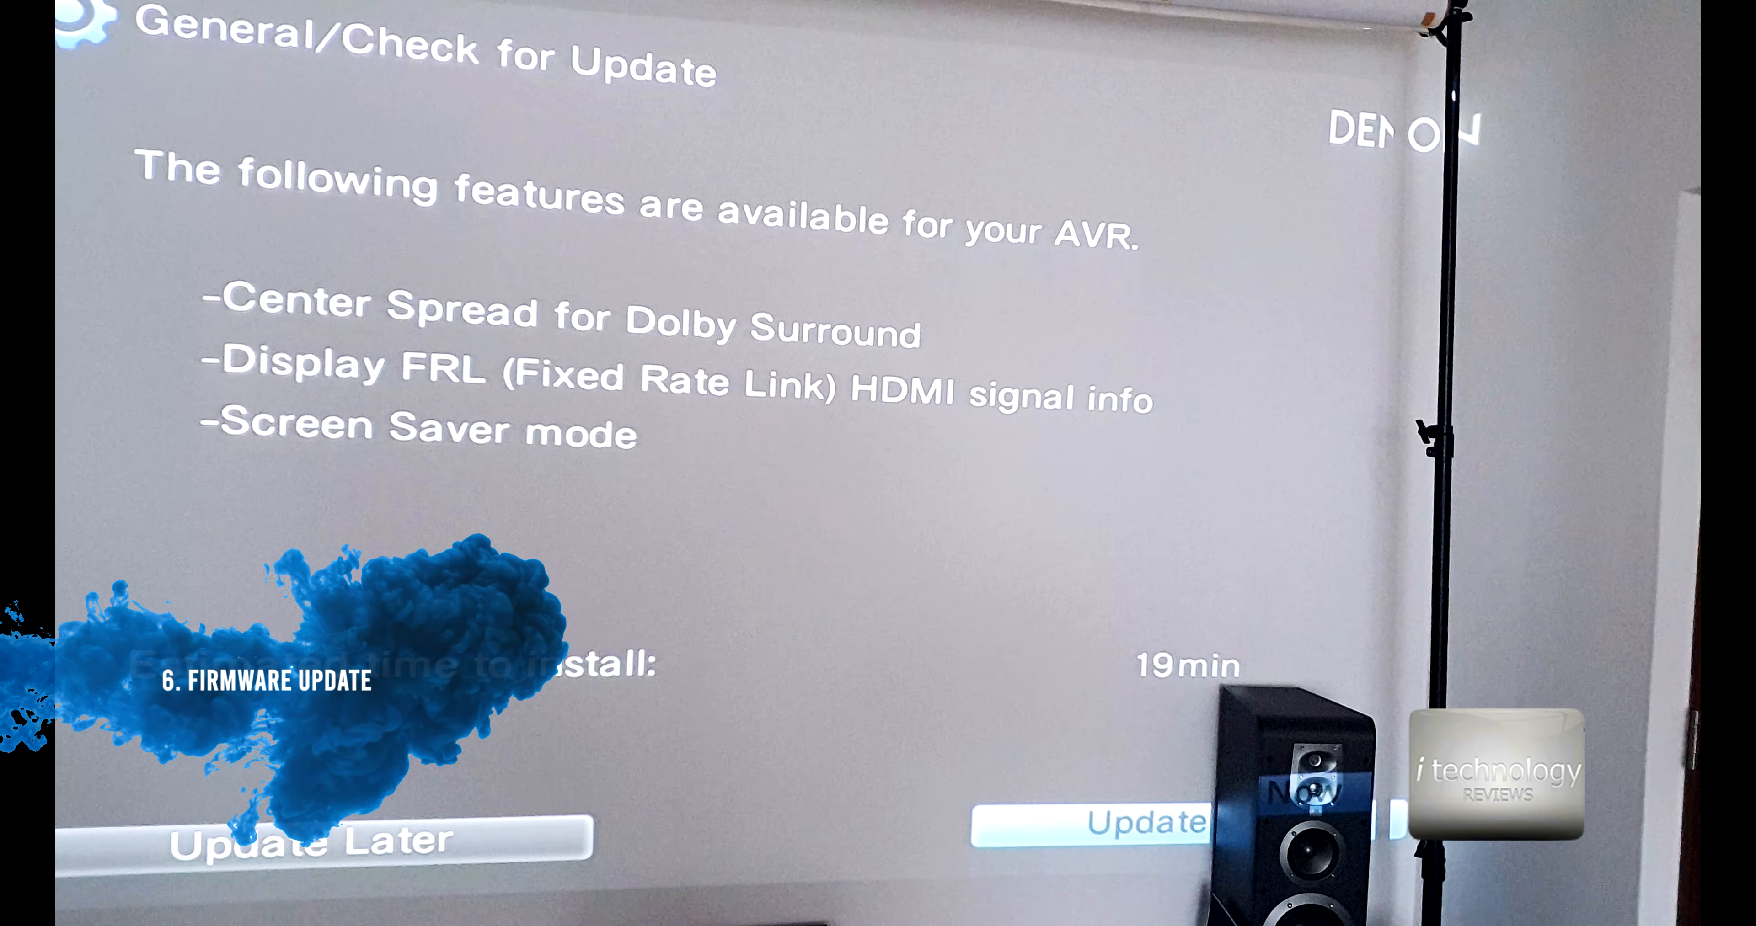
Leave the disc's 2C_AUDIO tracks for the Prodigy DSD128 album and select '09. No Good (Start The Dance)'
{"action": "left_click", "coordinate": [1133, 824]}
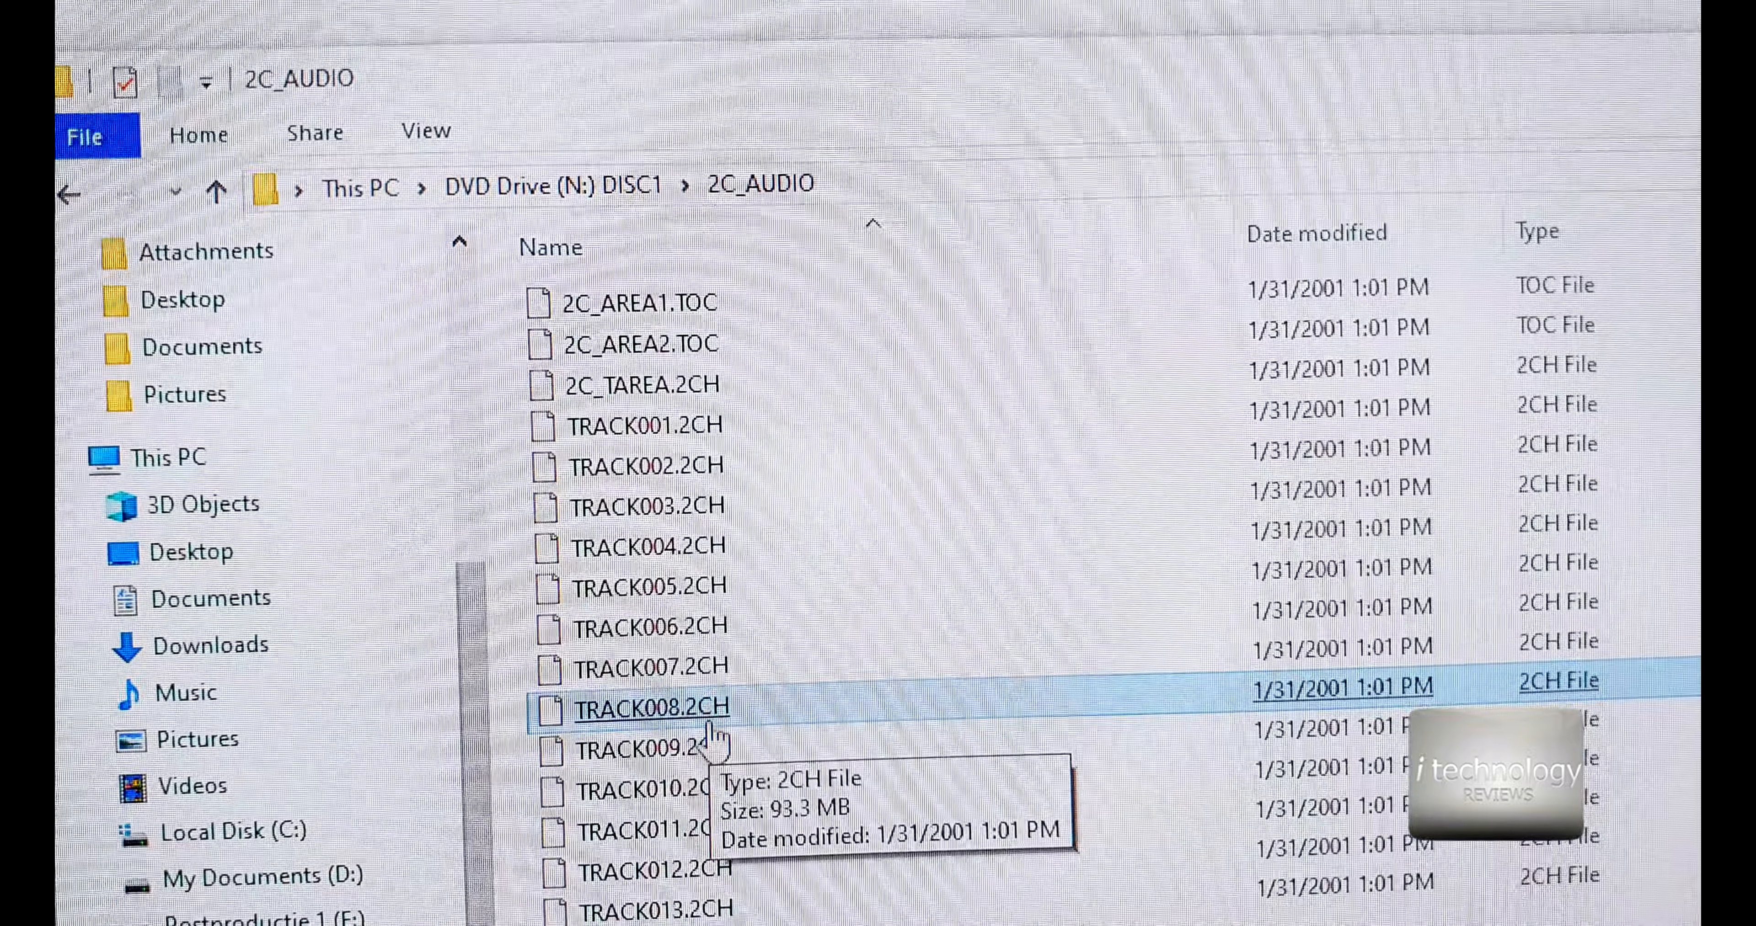
{"action": "right_click", "coordinate": [650, 707]}
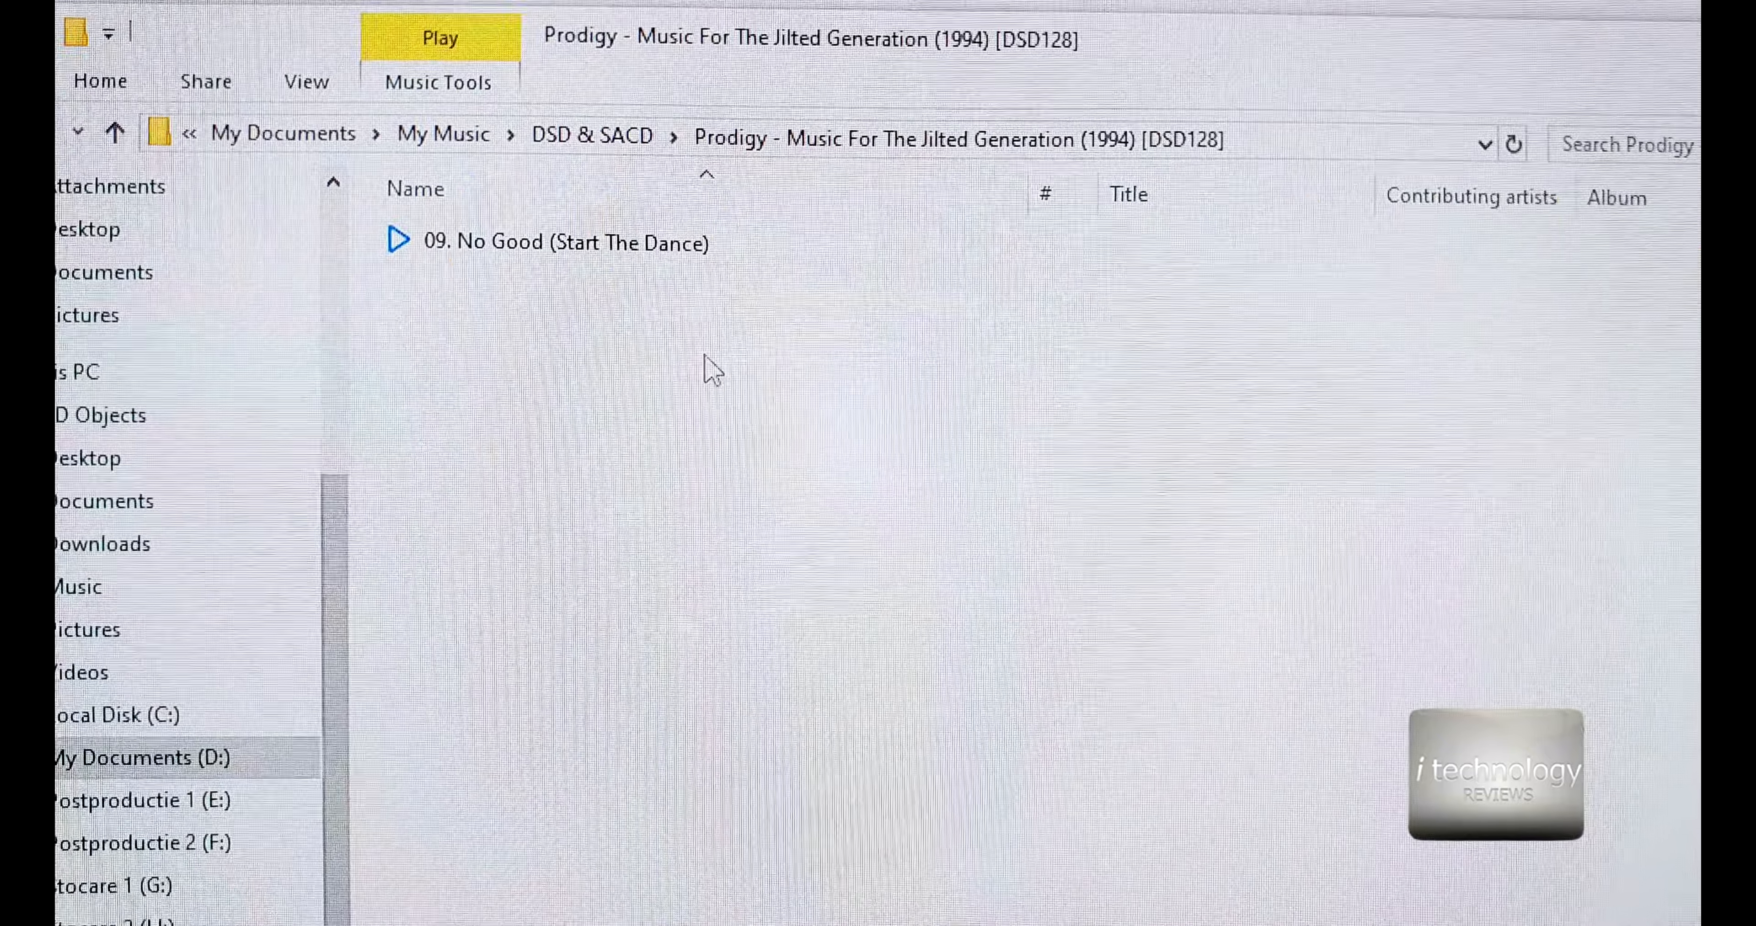
{"action": "left_click", "coordinate": [560, 242]}
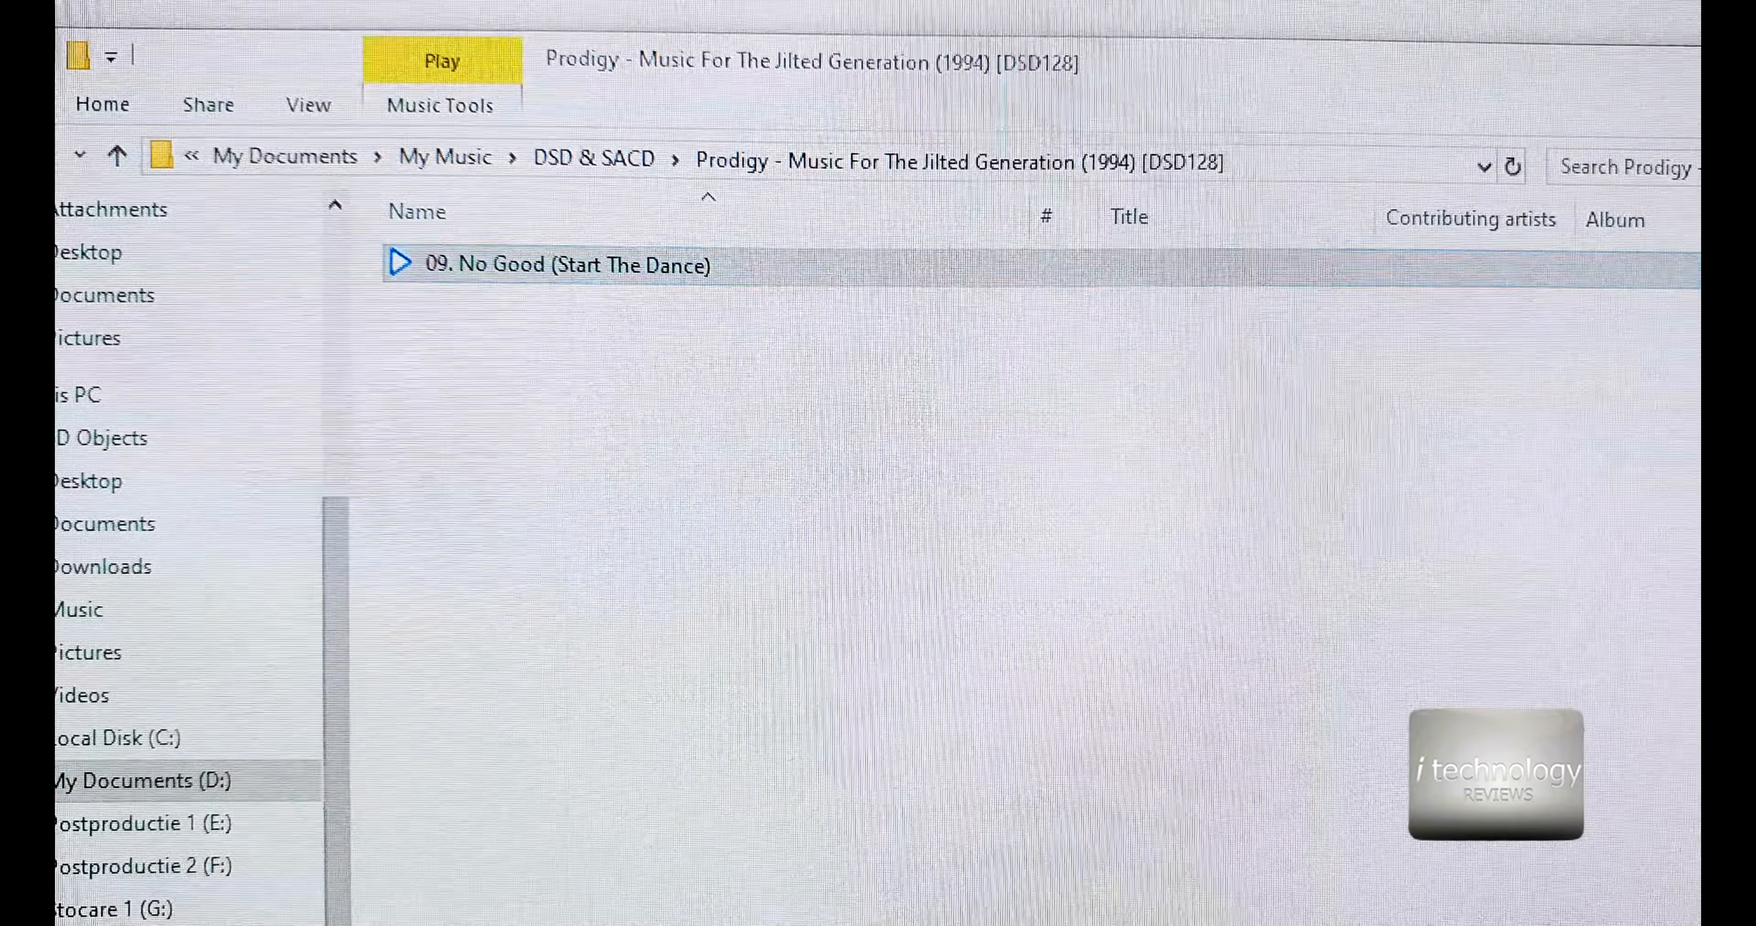